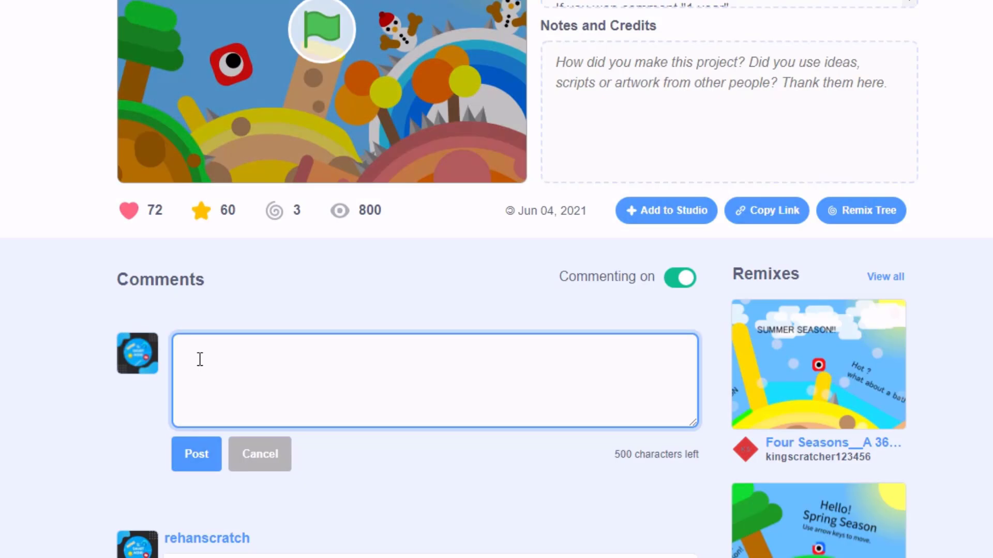
# Post an 'Awesome' comment with emojis from the Windows emoji panel, then scroll down to check it.
pyautogui.press('win+.')
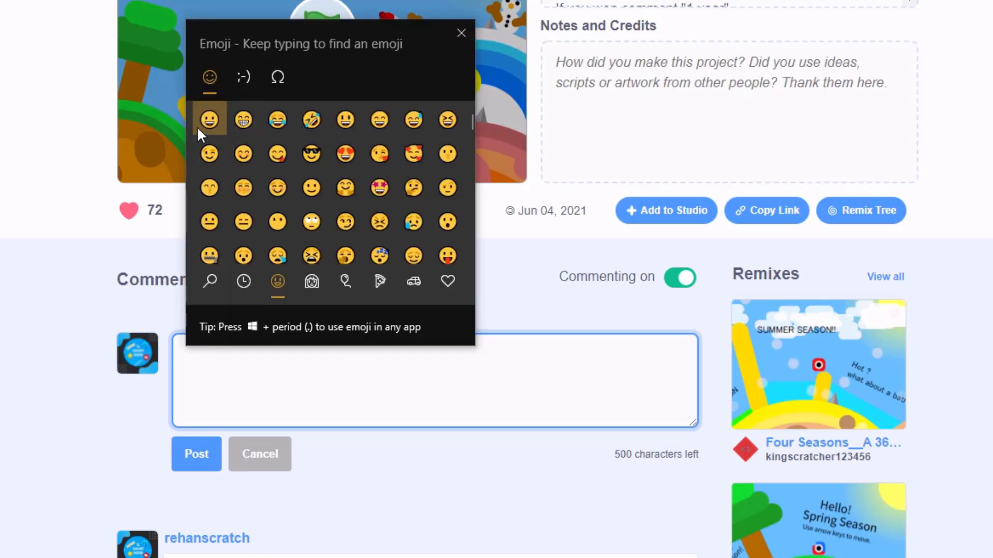
pyautogui.moveTo(378, 188)
pyautogui.write('😍😍Aweso')
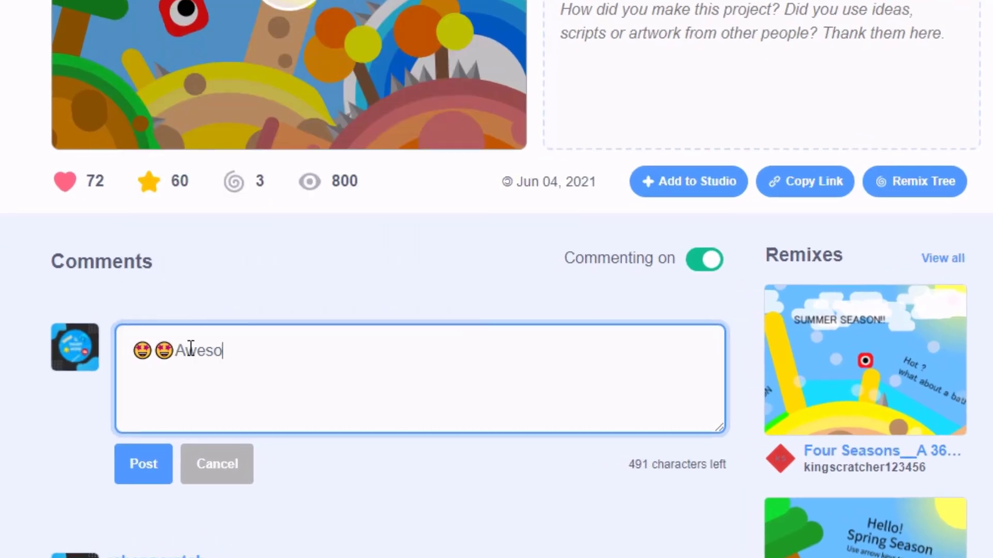
pyautogui.click(217, 464)
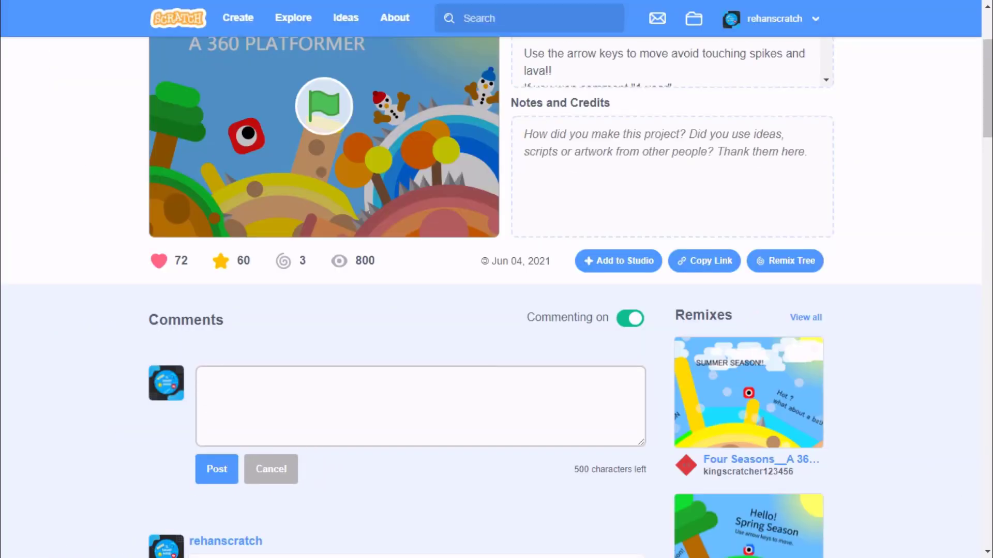
pyautogui.scroll(-3)
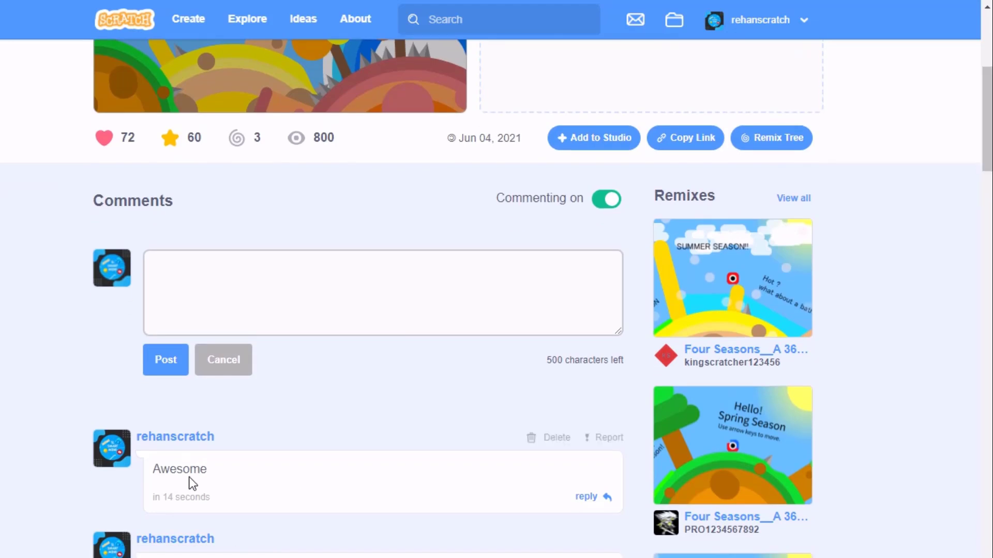
pyautogui.moveTo(214, 474)
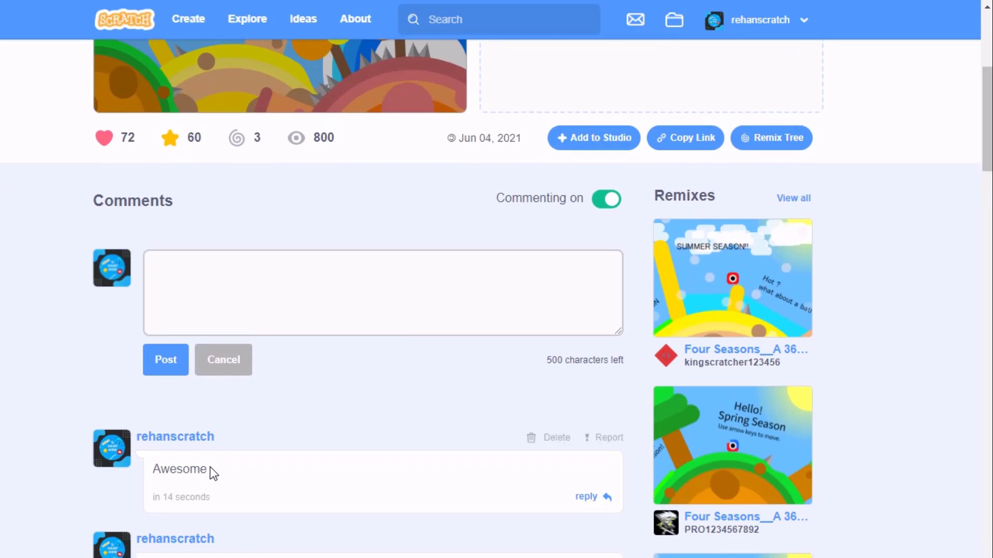
pyautogui.scroll(-3)
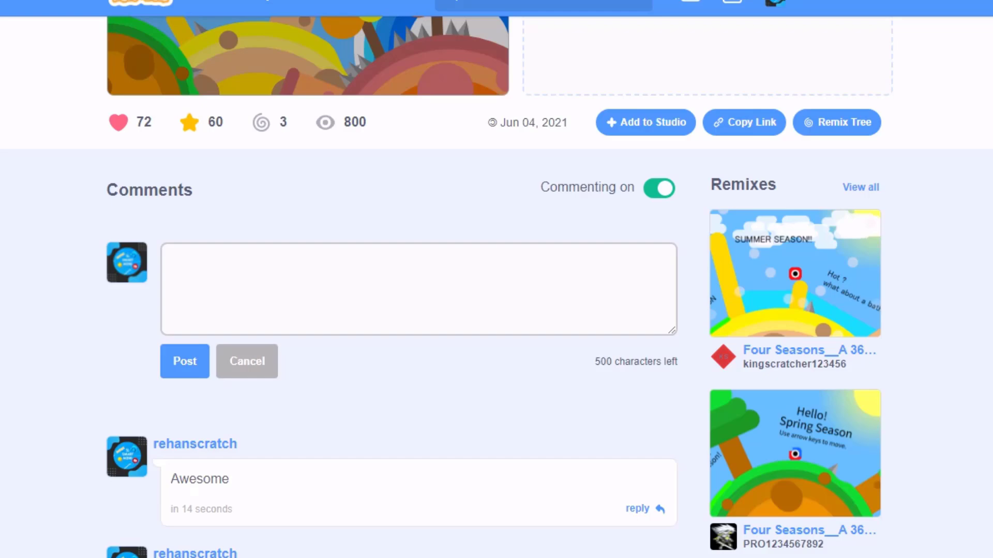
pyautogui.scroll(-3)
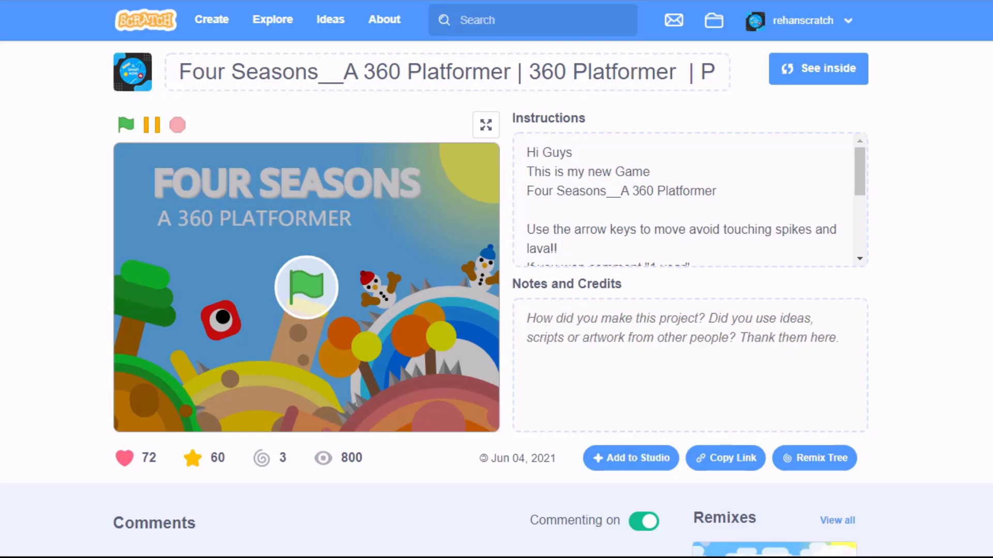
pyautogui.scroll(-3)
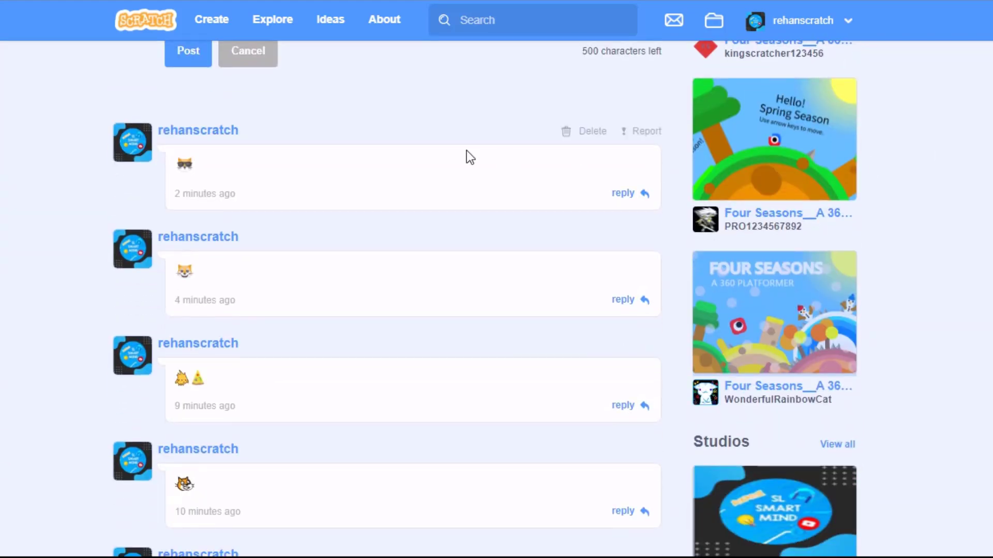
pyautogui.moveTo(513, 200)
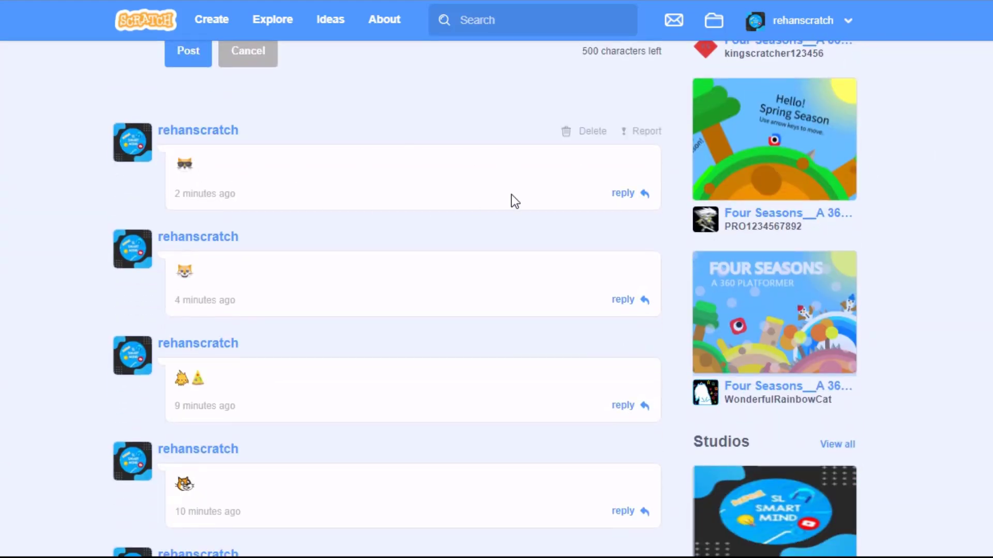
pyautogui.scroll(-3)
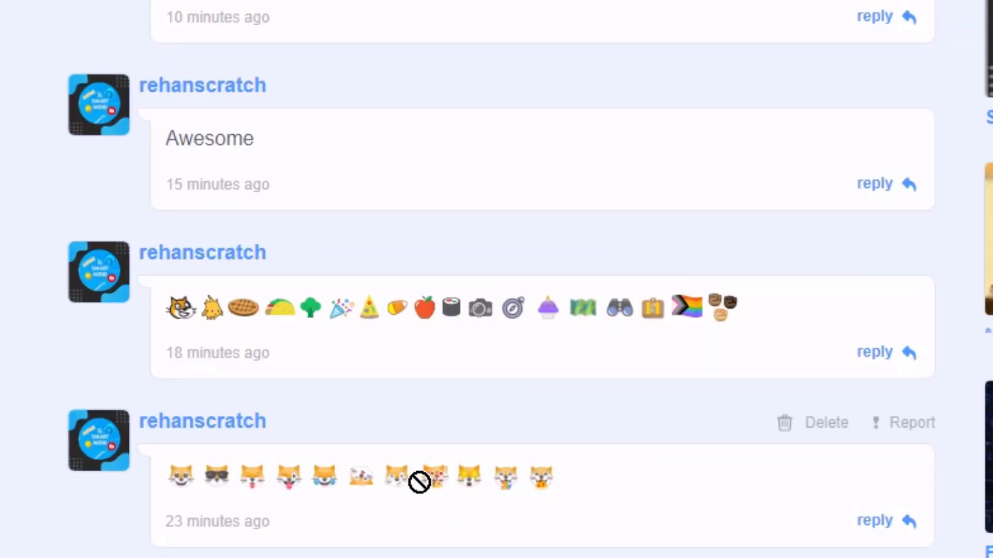
pyautogui.moveTo(177, 486)
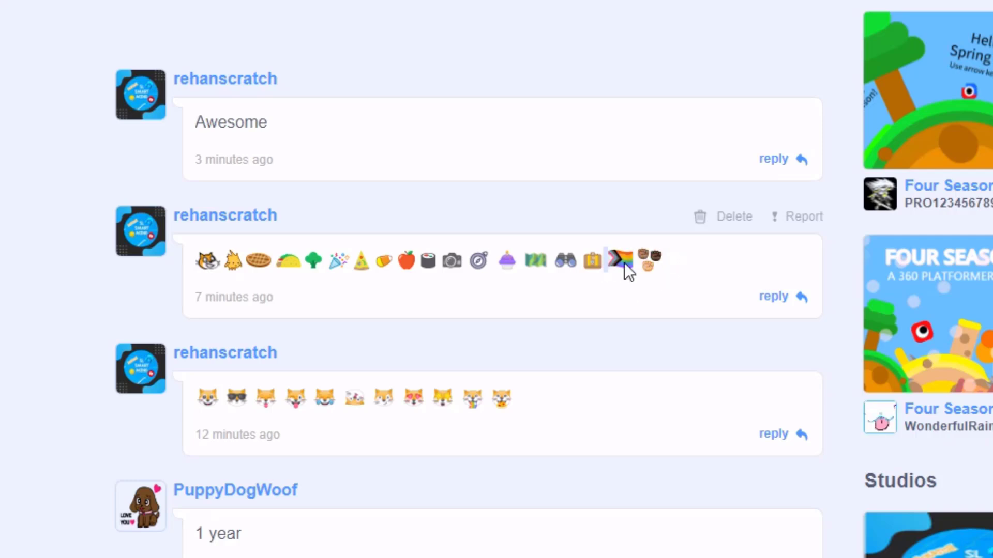
pyautogui.moveTo(589, 260)
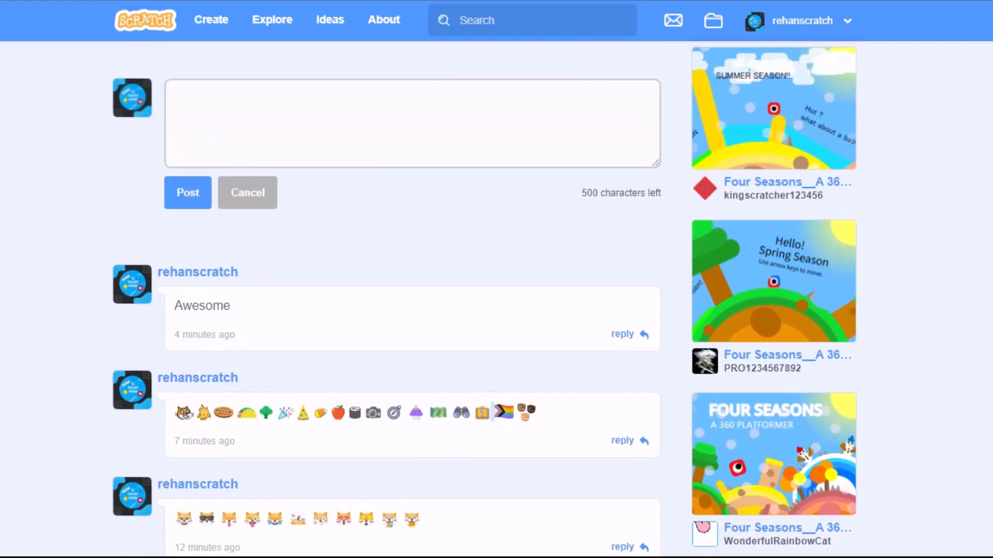
# Post the comment '_meow_' so it renders as a cat emoji.
pyautogui.click(412, 122)
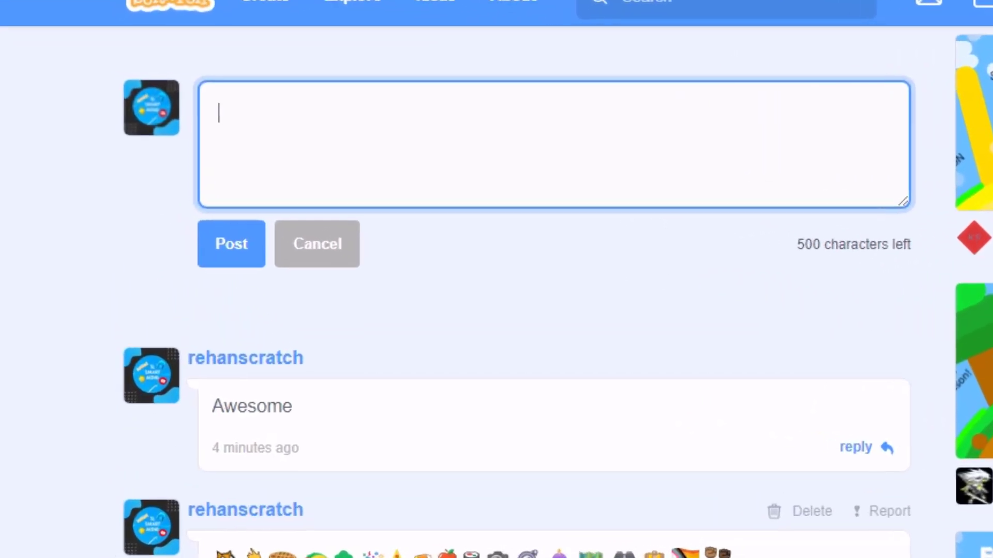
pyautogui.scroll(-3)
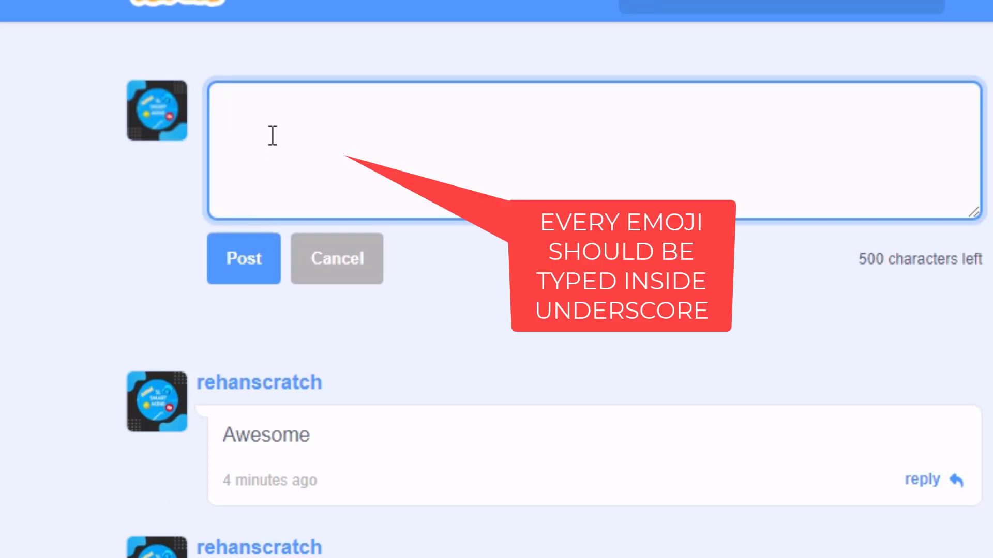
pyautogui.write('_')
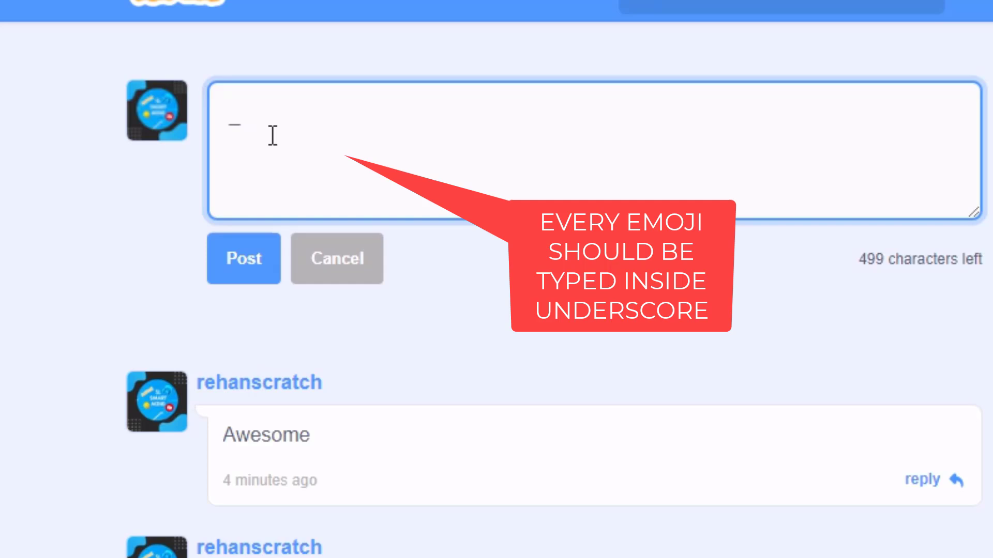
pyautogui.write('meow')
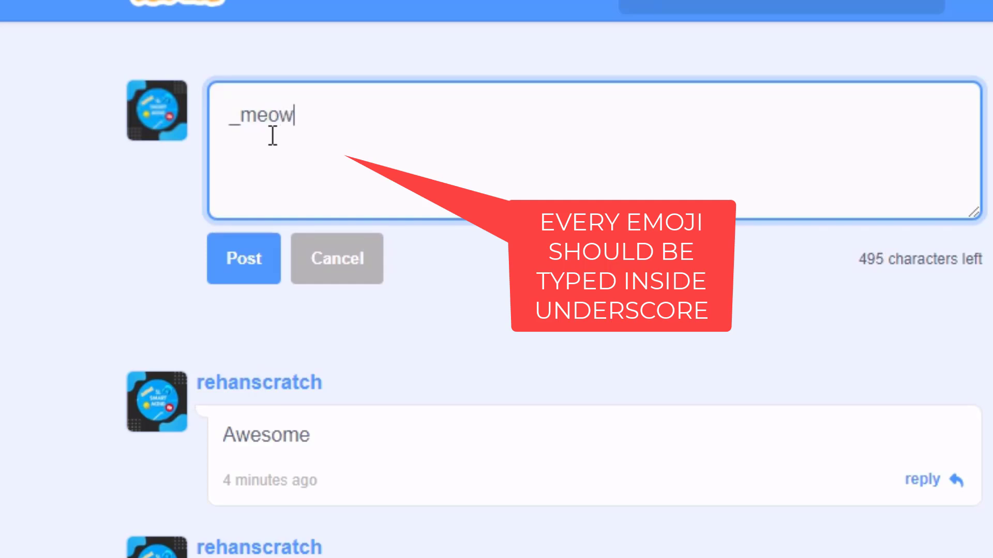
pyautogui.write('_')
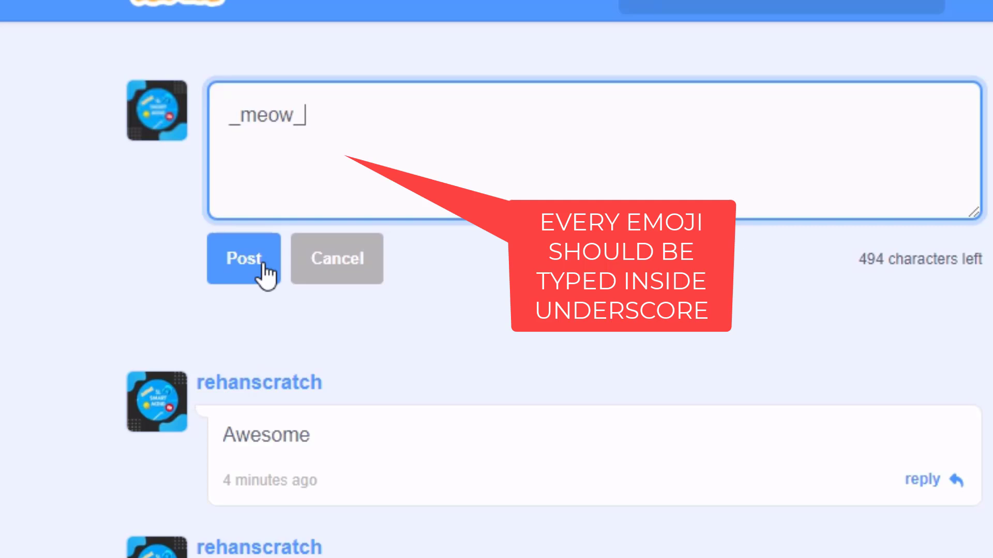
pyautogui.click(243, 259)
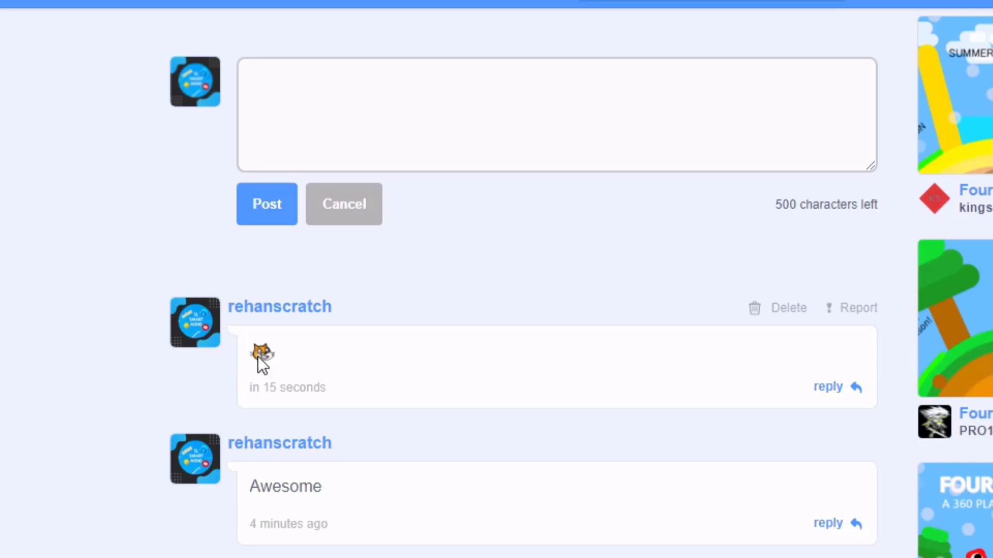
pyautogui.moveTo(277, 360)
pyautogui.write('_')
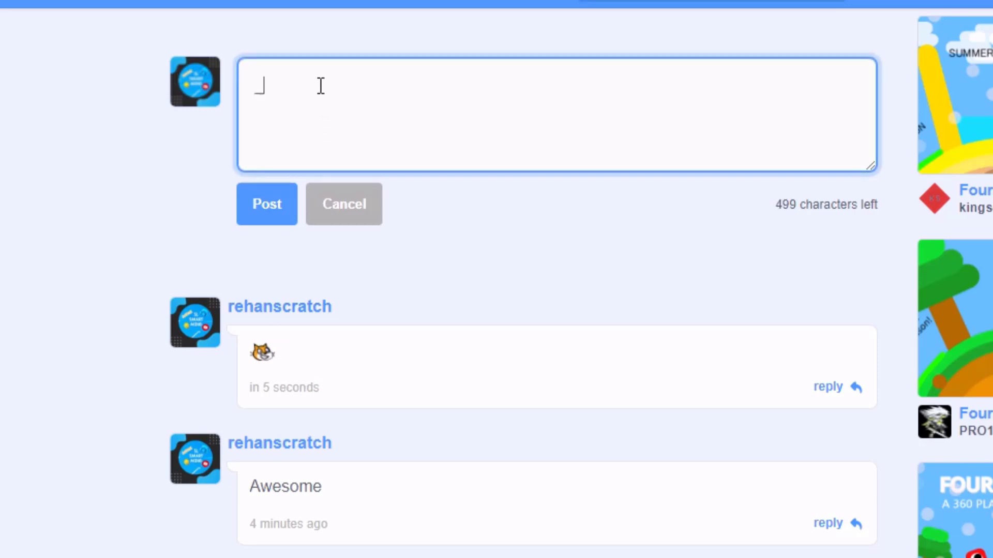
# Post the comment '_gobo_ _pizza_', rendering Gobo and pizza emojis.
pyautogui.write('gobo_')
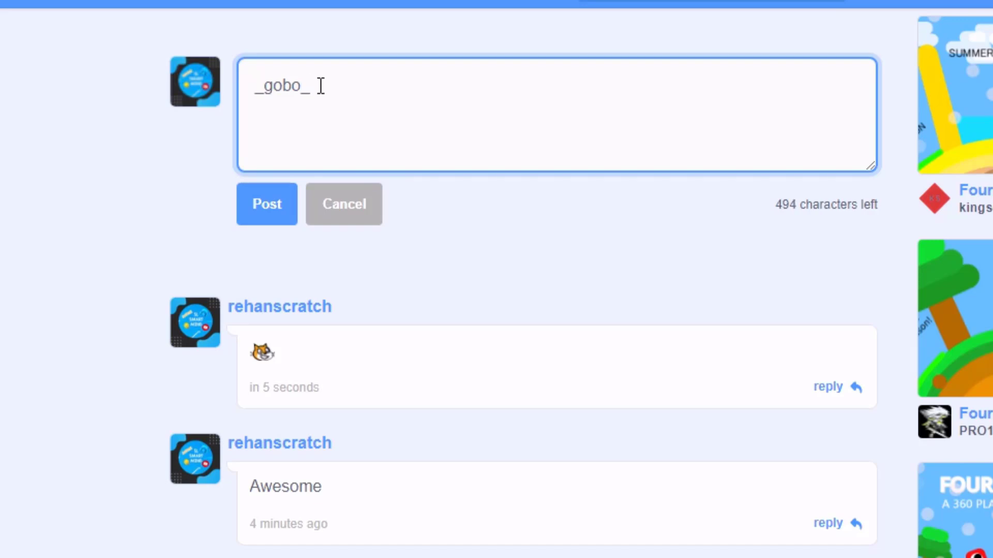
pyautogui.write('pizza_')
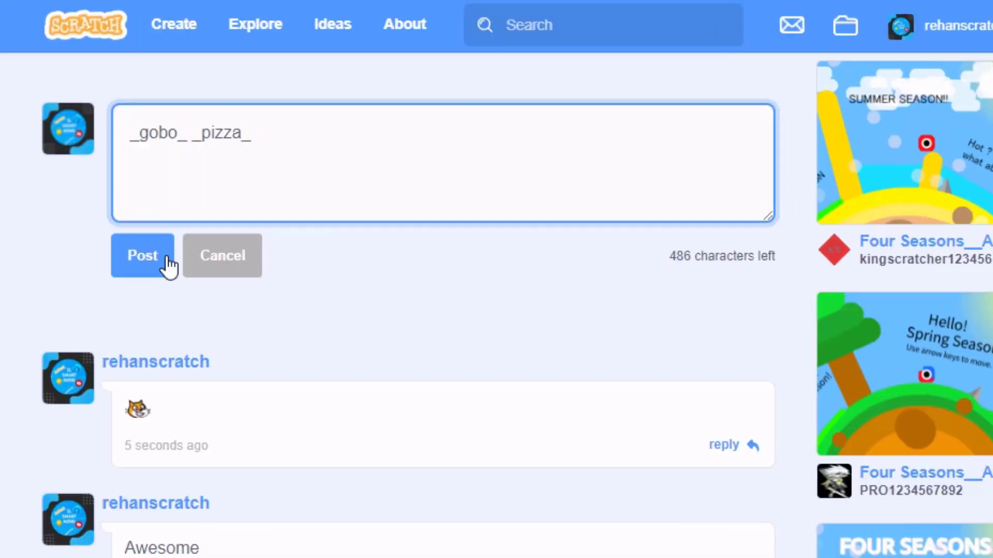
pyautogui.click(141, 255)
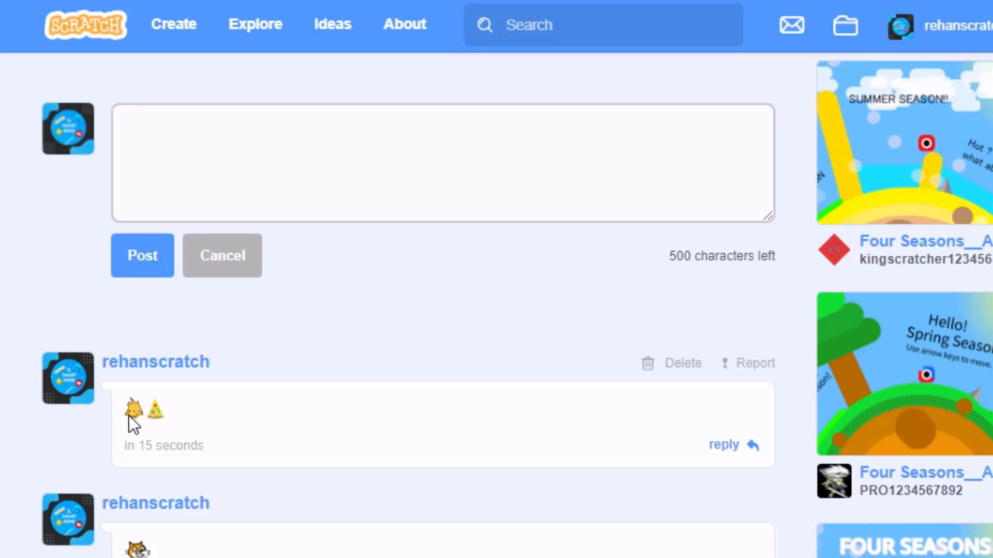
pyautogui.moveTo(364, 323)
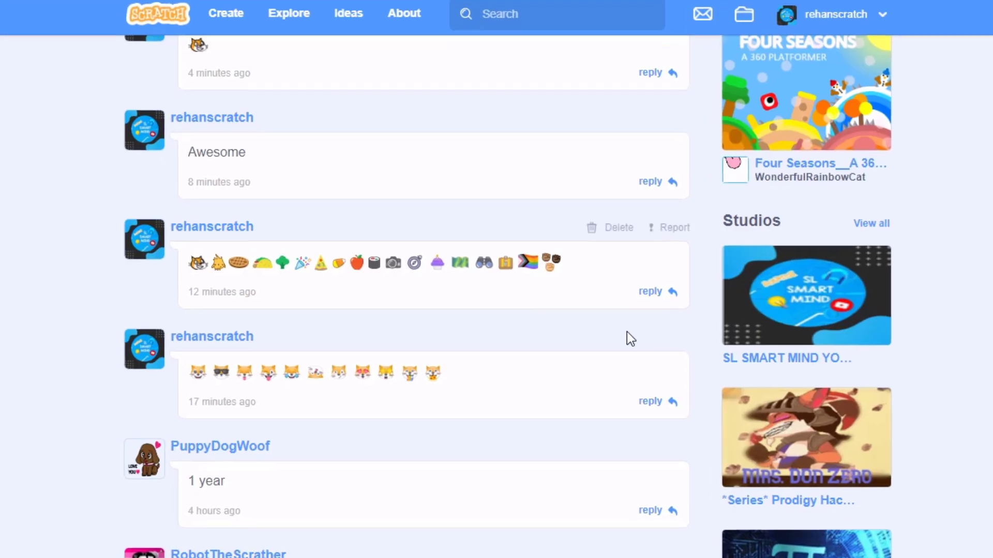
pyautogui.scroll(-3)
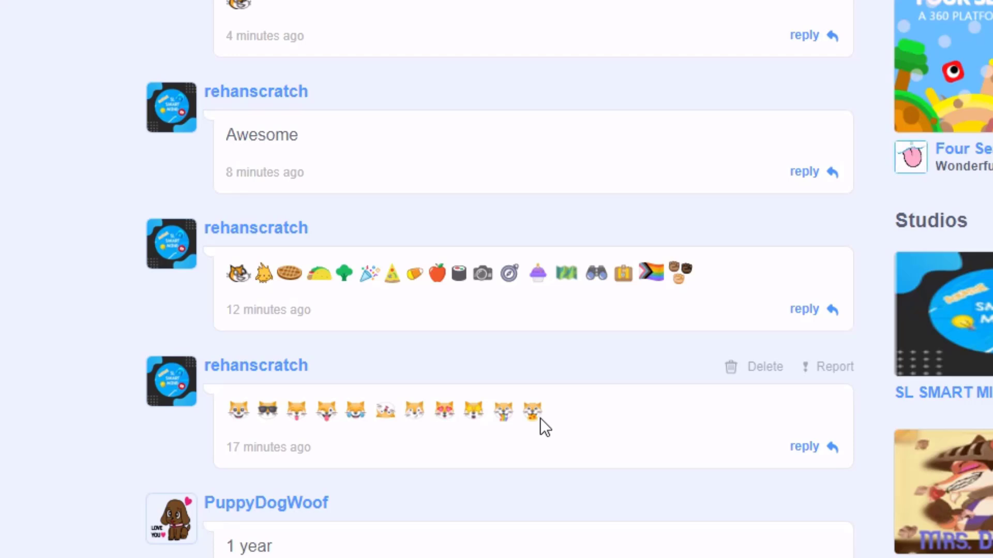
pyautogui.moveTo(528, 423)
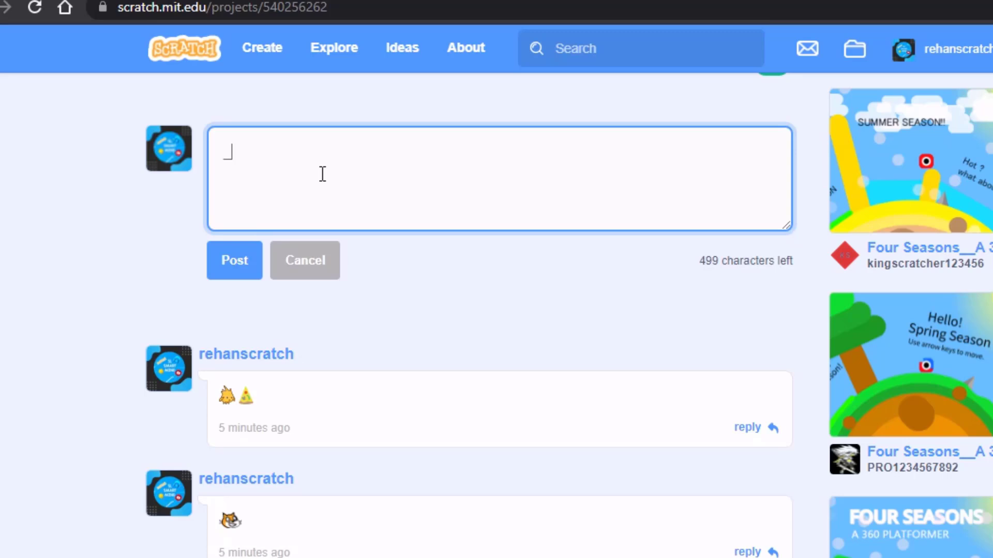
# Post the comment '_:D_', which shows a grinning cat emoji.
pyautogui.write(':D')
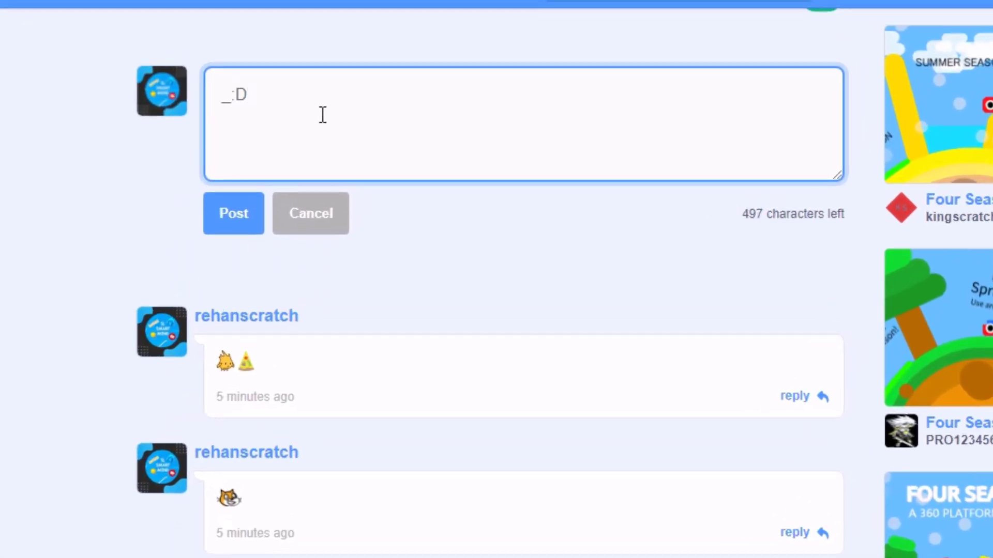
pyautogui.write('_')
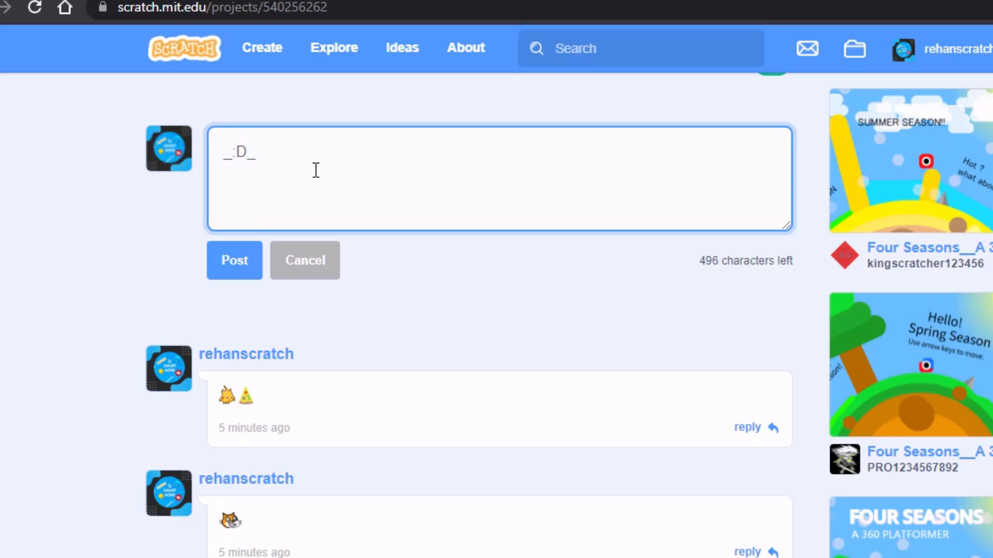
pyautogui.click(234, 261)
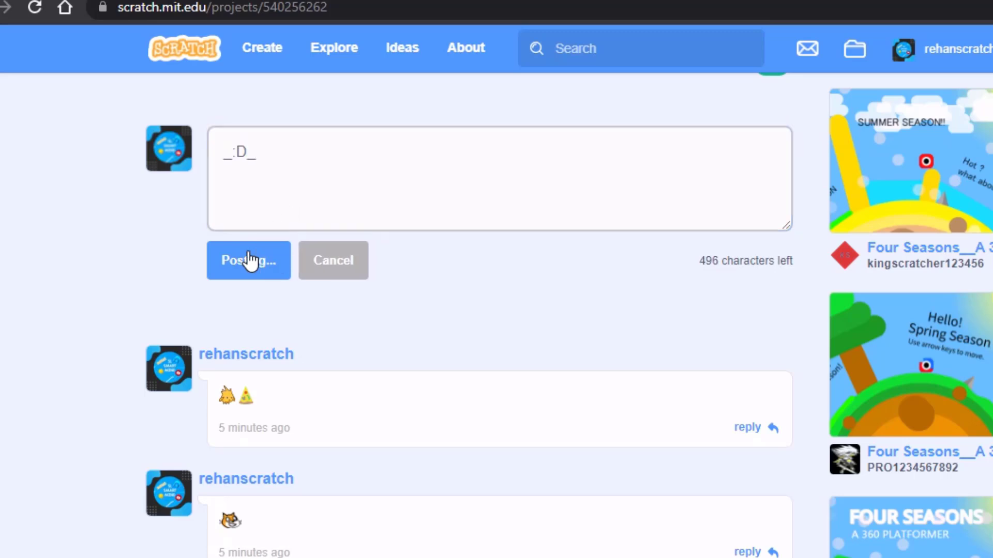
pyautogui.click(248, 261)
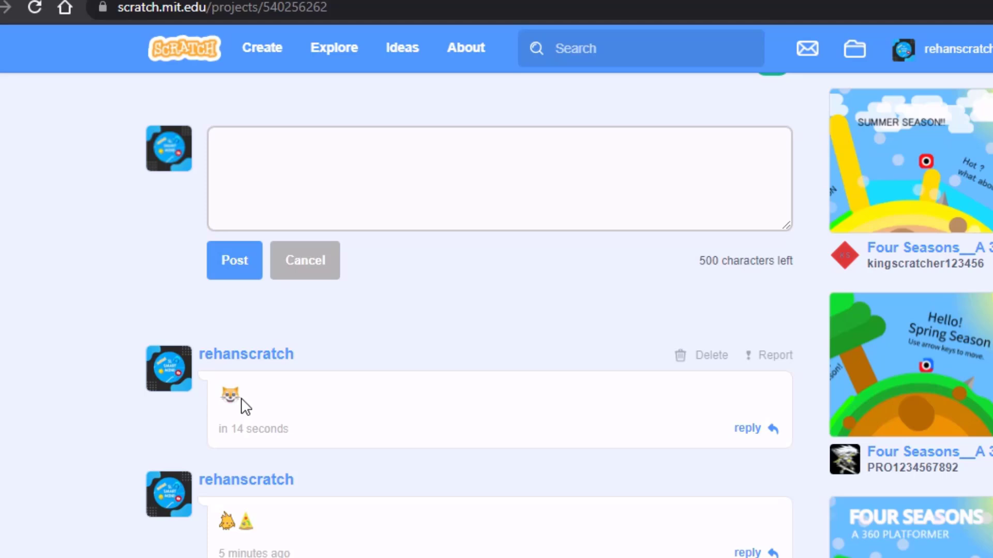
pyautogui.moveTo(230, 405)
pyautogui.write('-')
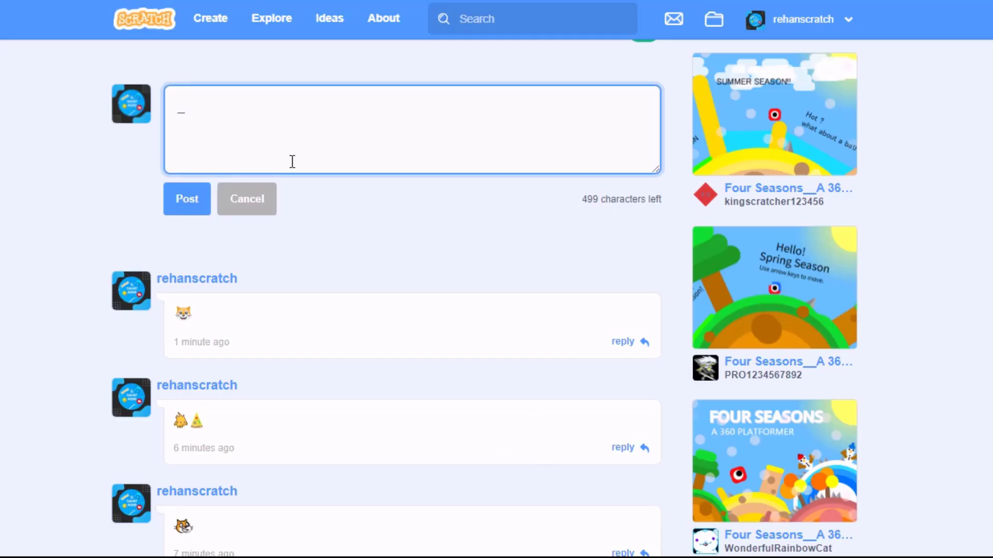
# Submit the comment '_B)_' to get the cool cat emoji.
pyautogui.write('B)_')
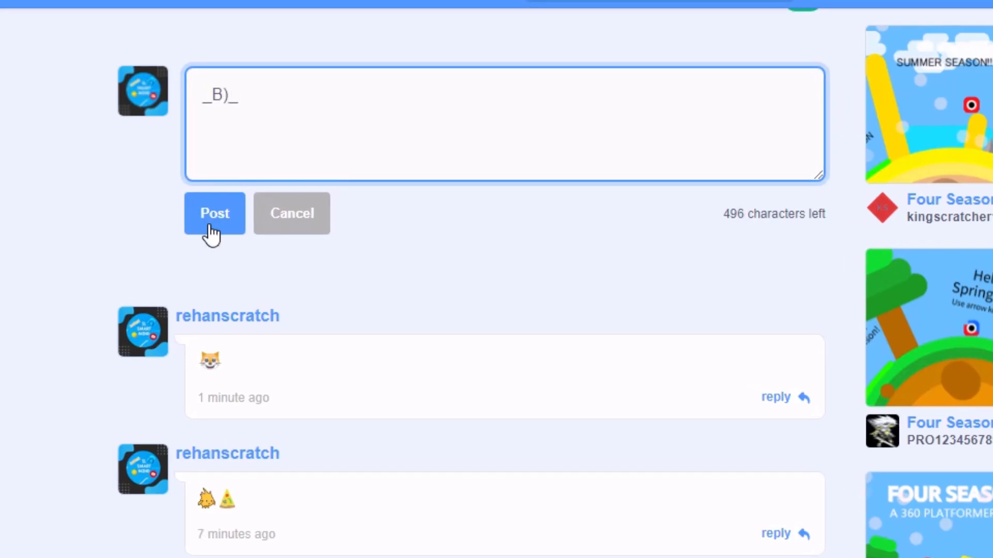
pyautogui.click(214, 213)
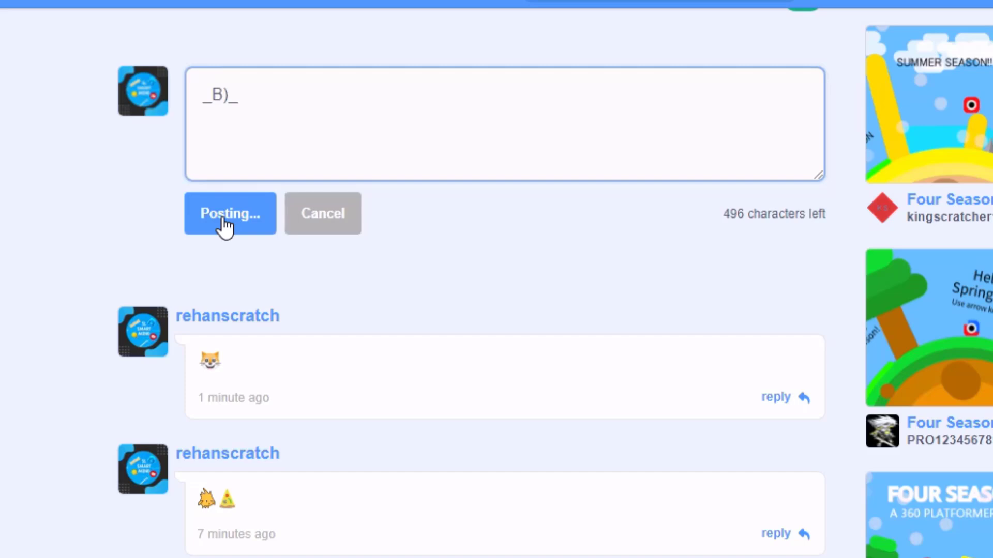
pyautogui.moveTo(316, 345)
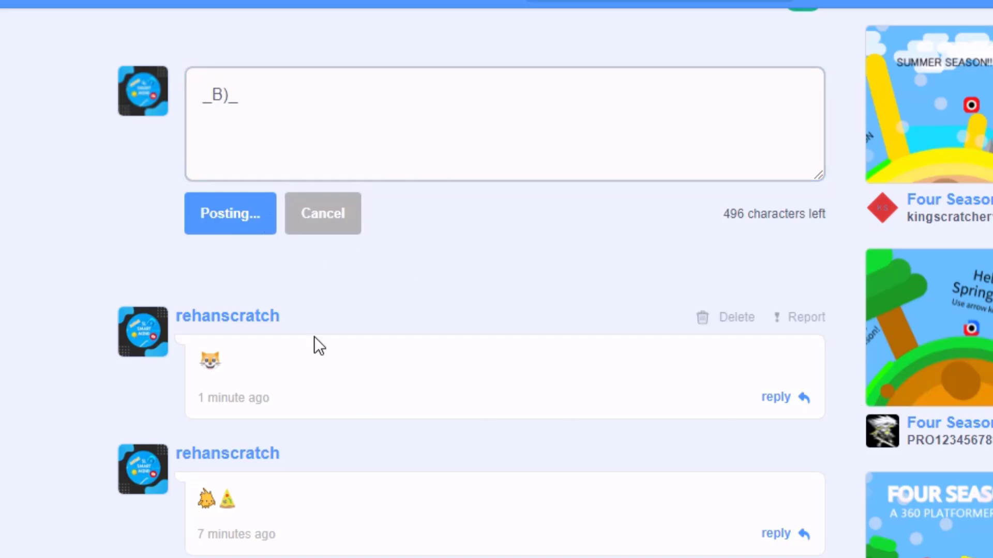
pyautogui.click(229, 213)
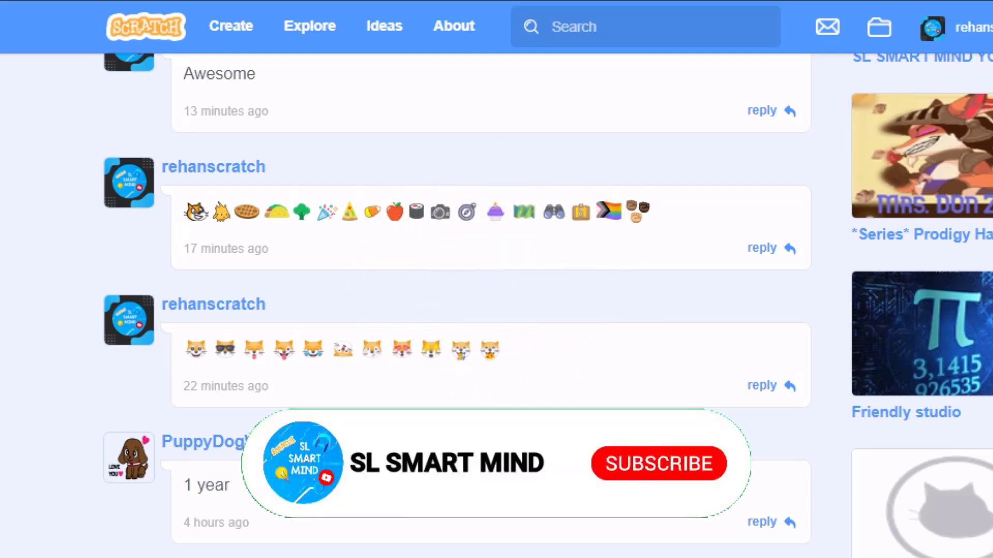
pyautogui.click(656, 464)
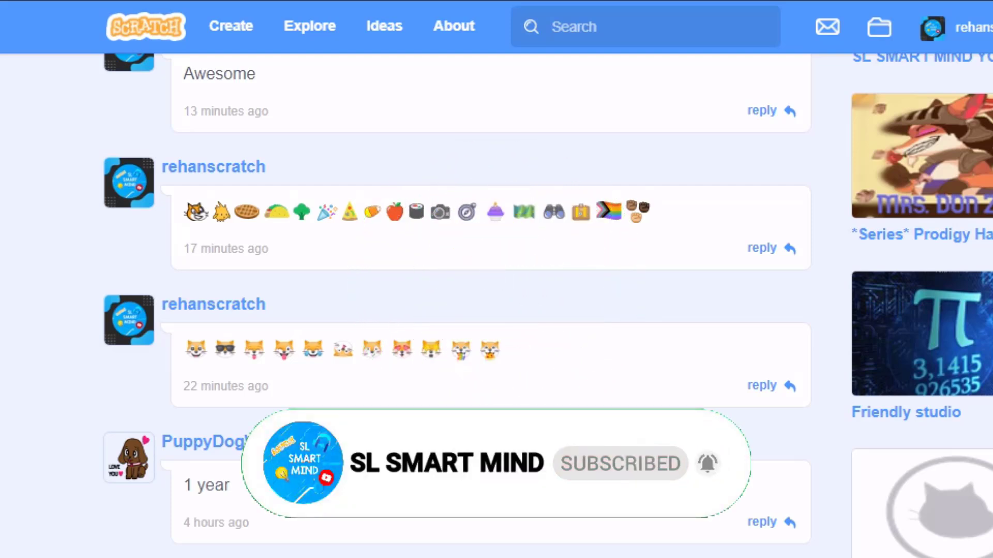